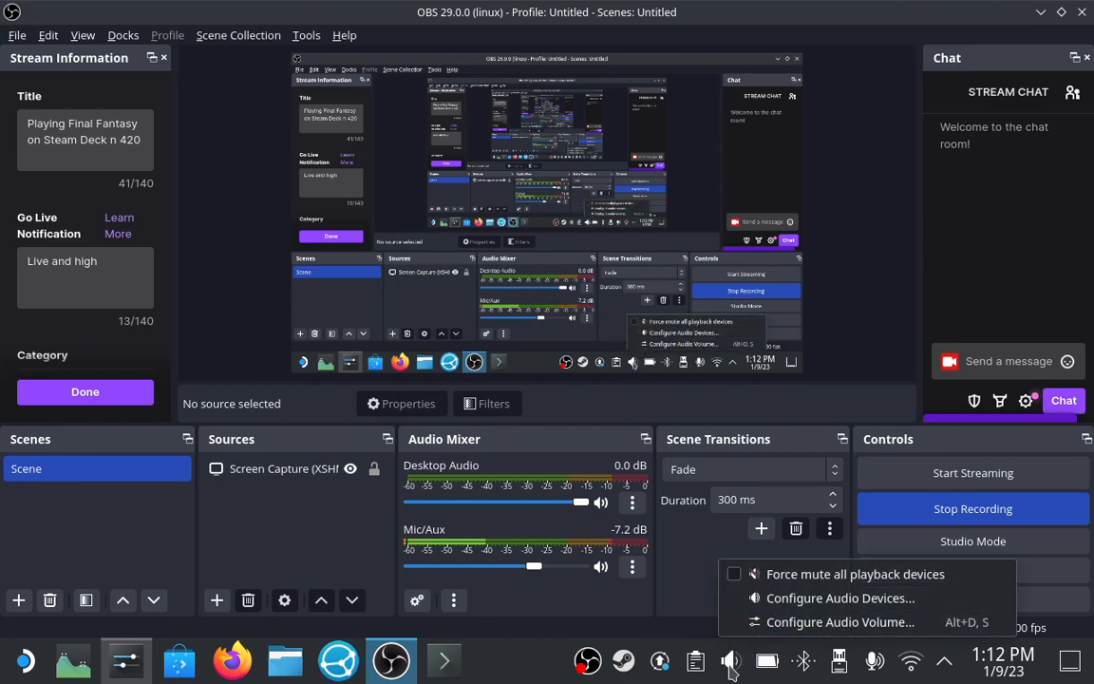
{"action": "mouse_move", "coordinate": [868, 599]}
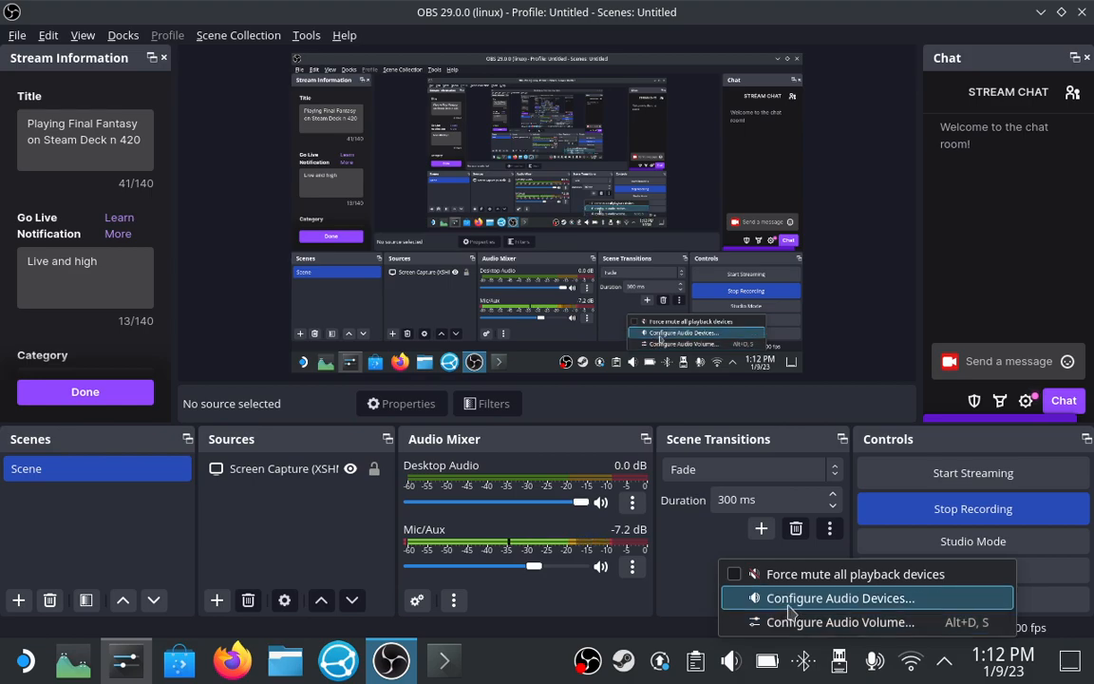
Open Configure Audio Devices and scroll to Recording Devices, showing the active JVC HA-S35BT Handsfree microphone
{"action": "left_click", "coordinate": [839, 598]}
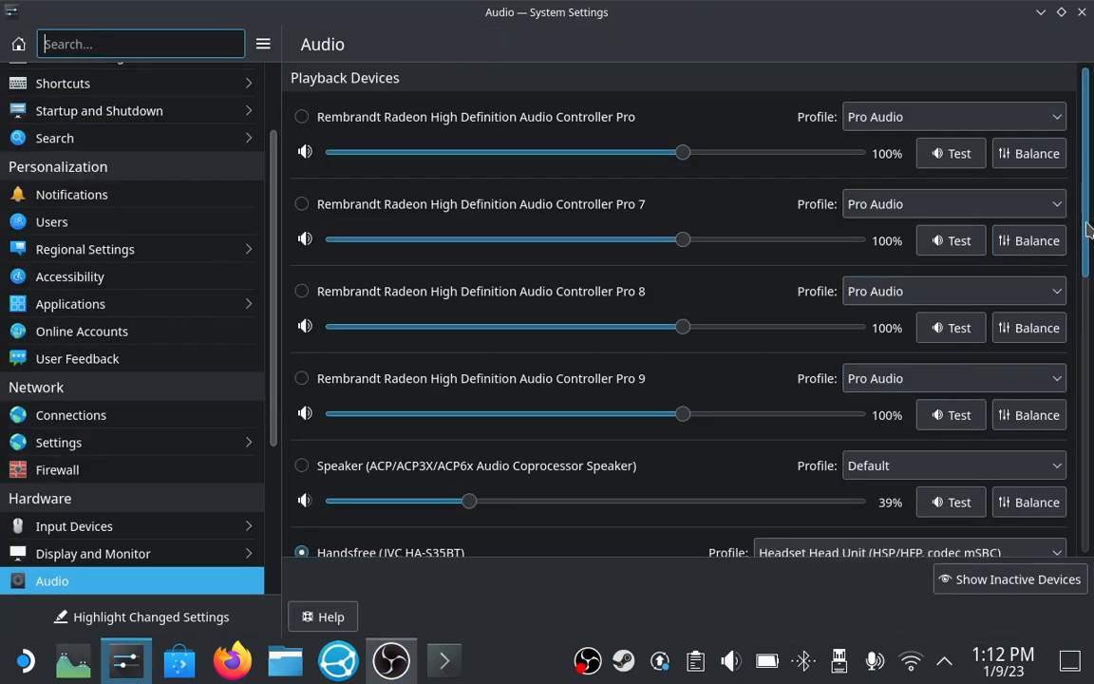
{"action": "scroll", "scroll_direction": "down", "scroll_amount": 3}
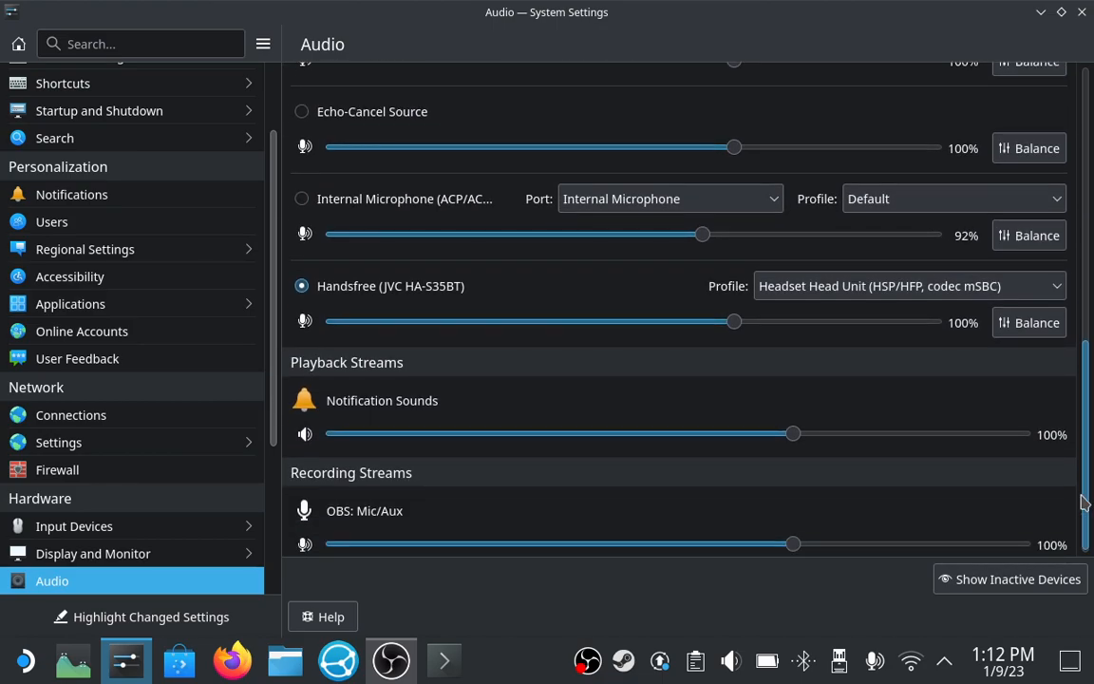
{"action": "scroll", "scroll_direction": "down", "scroll_amount": 3}
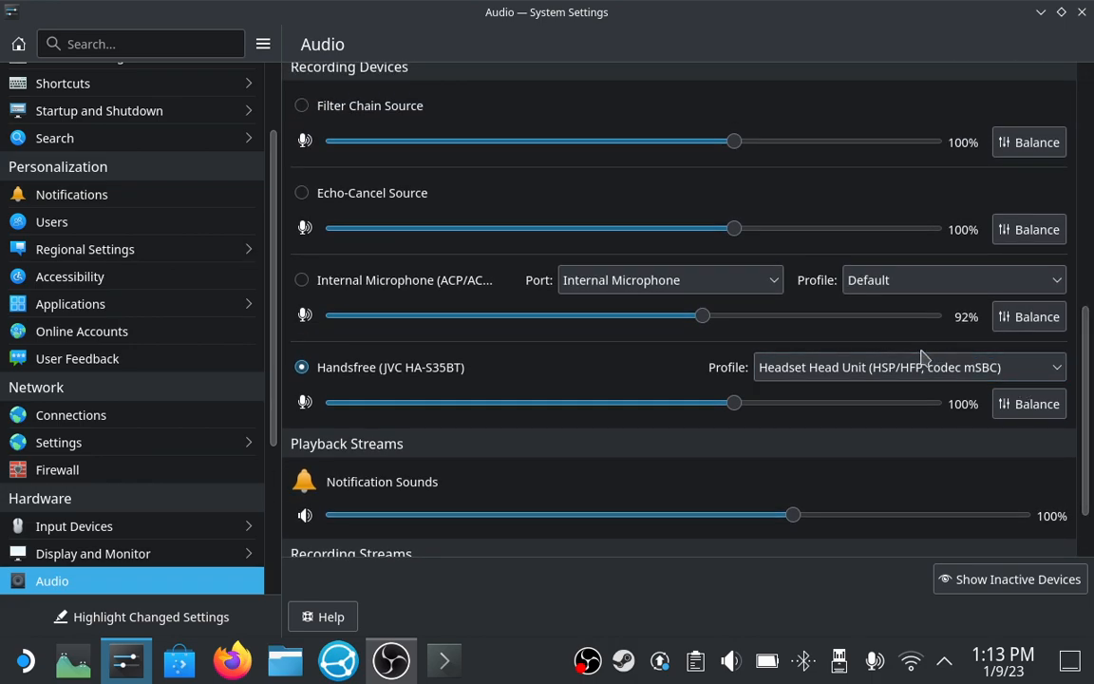
{"action": "left_click", "coordinate": [909, 366]}
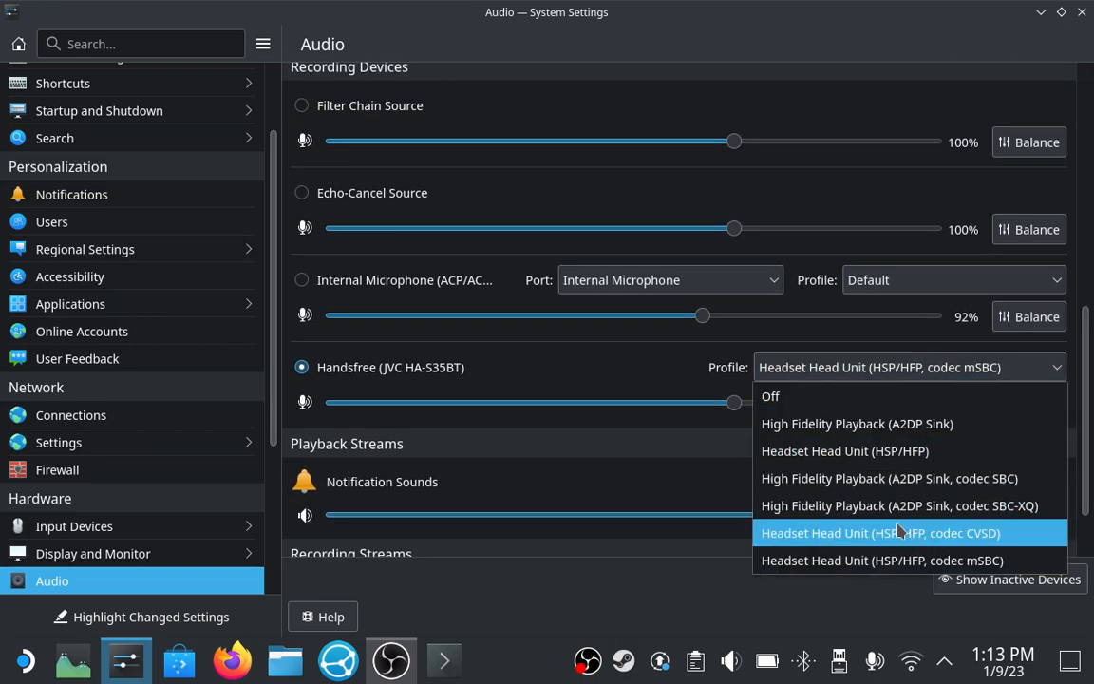
{"action": "mouse_move", "coordinate": [800, 423]}
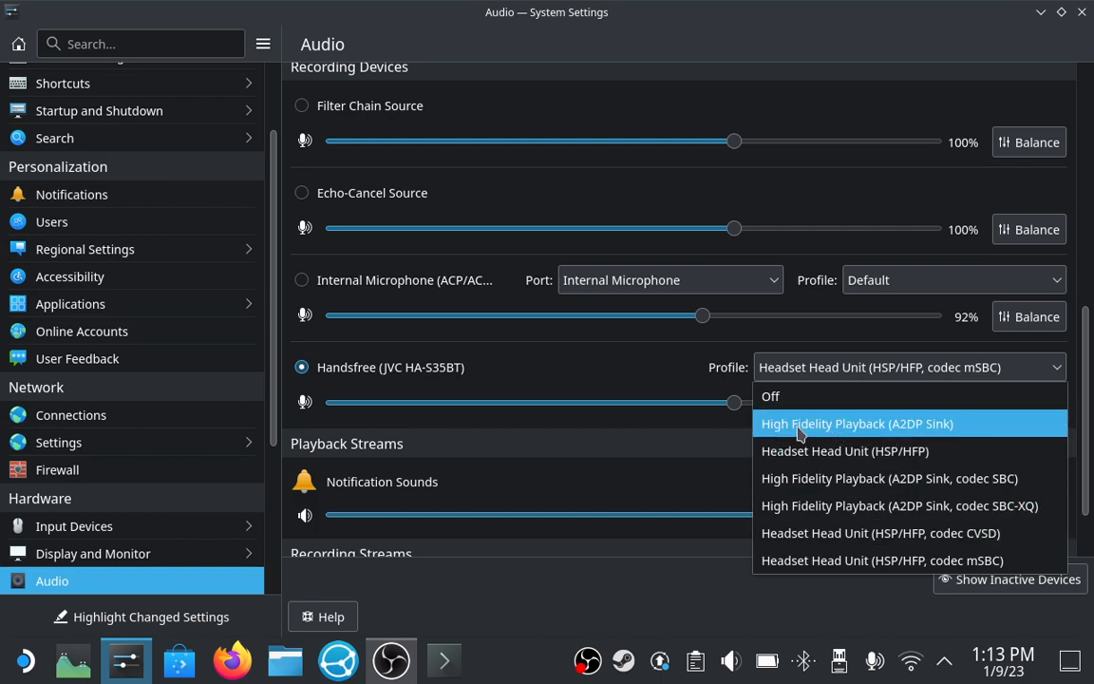
{"action": "mouse_move", "coordinate": [595, 389]}
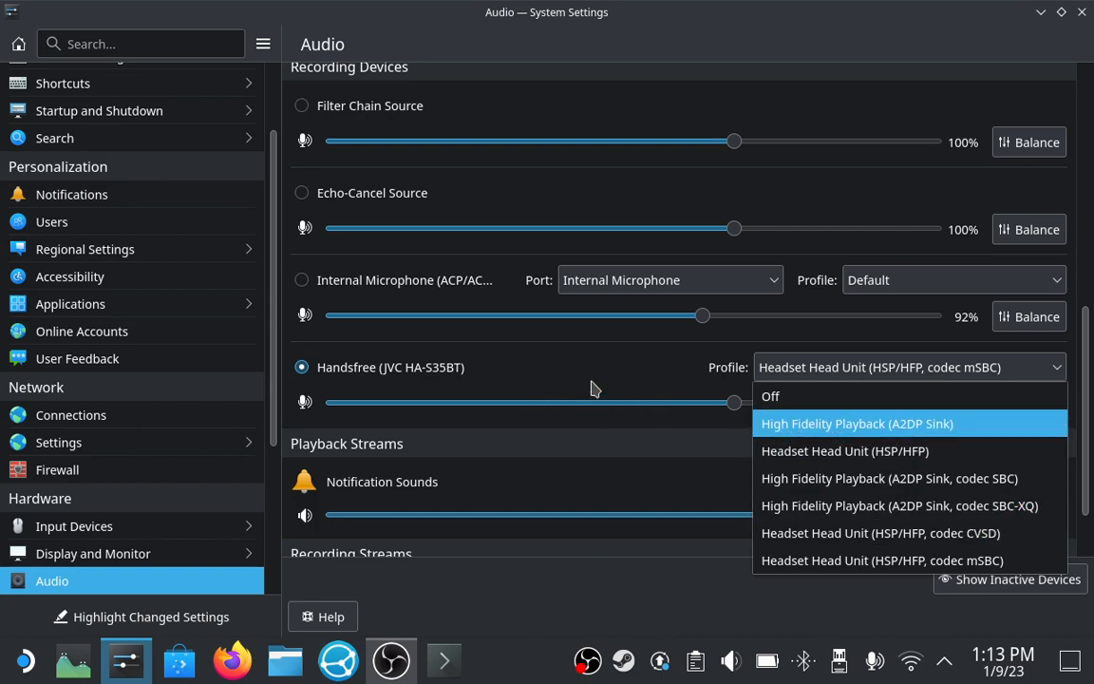
{"action": "mouse_move", "coordinate": [833, 522]}
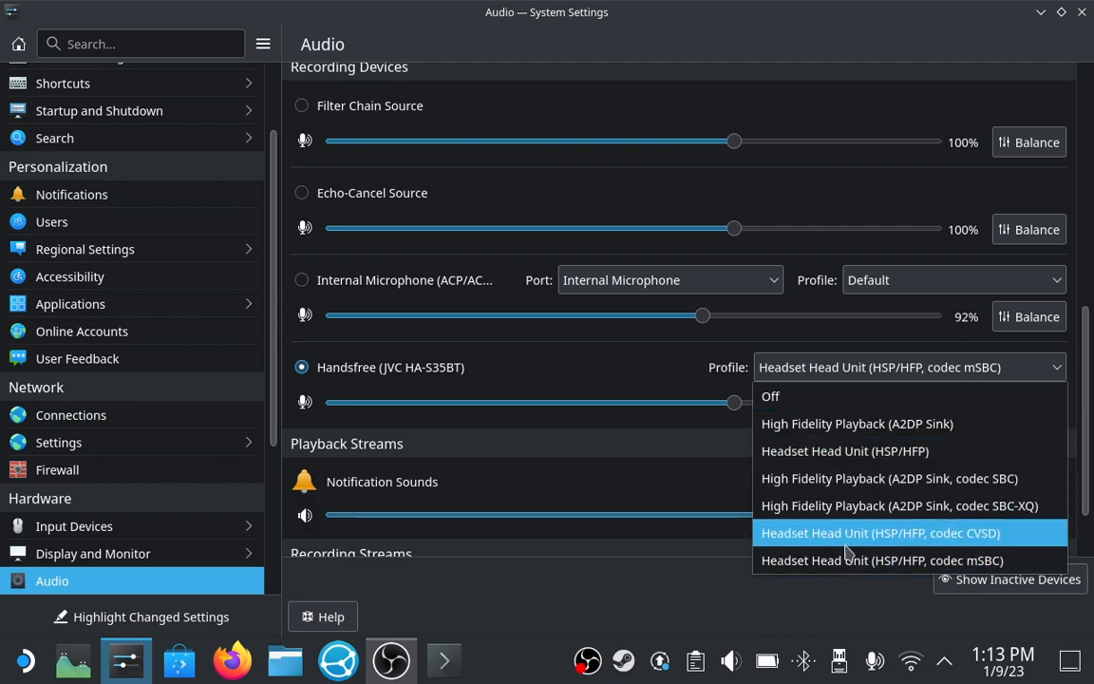
{"action": "mouse_move", "coordinate": [894, 561]}
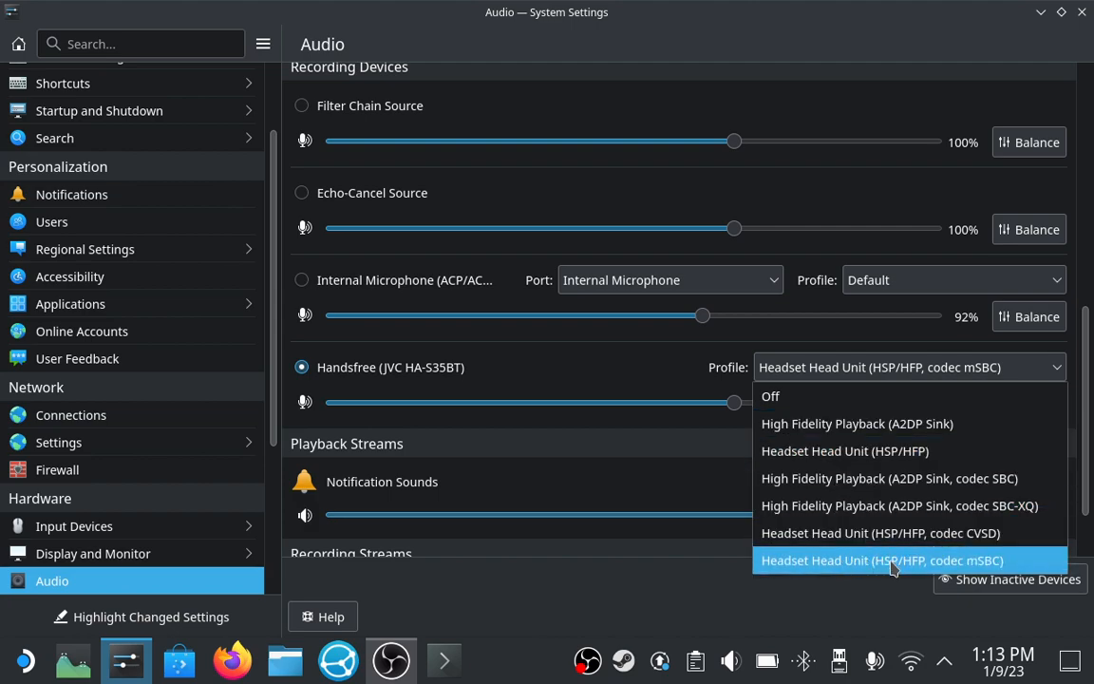
{"action": "left_click", "coordinate": [881, 560]}
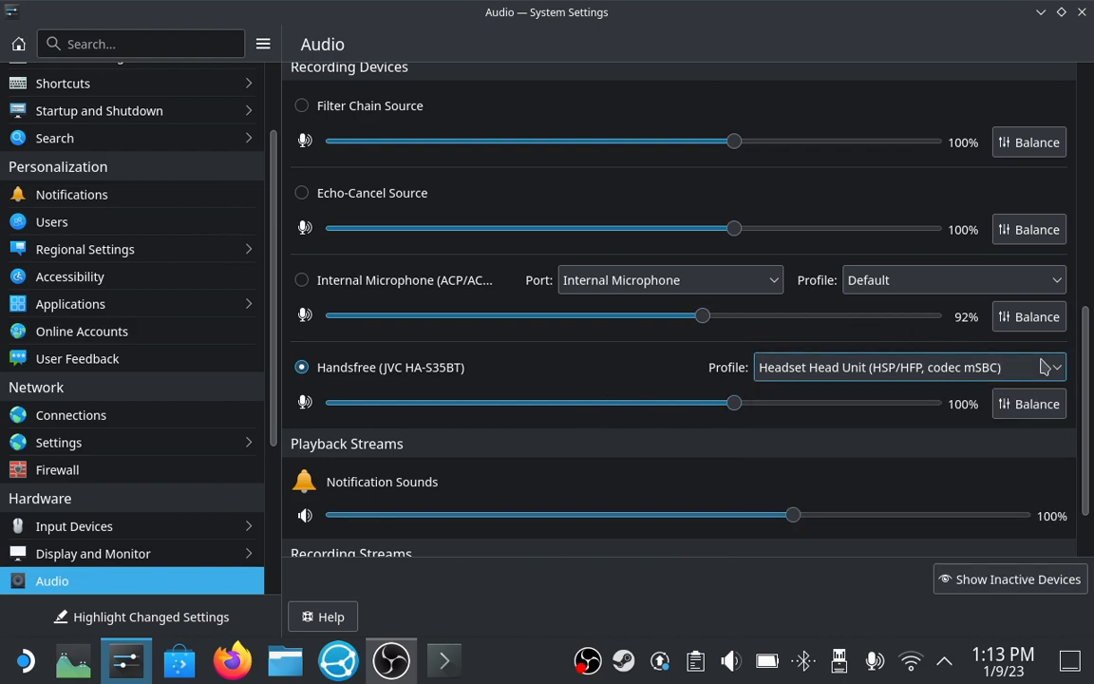
Review the headset audio settings, then close System Settings to return to the recording OBS Studio
{"action": "scroll", "scroll_direction": "down", "scroll_amount": 3}
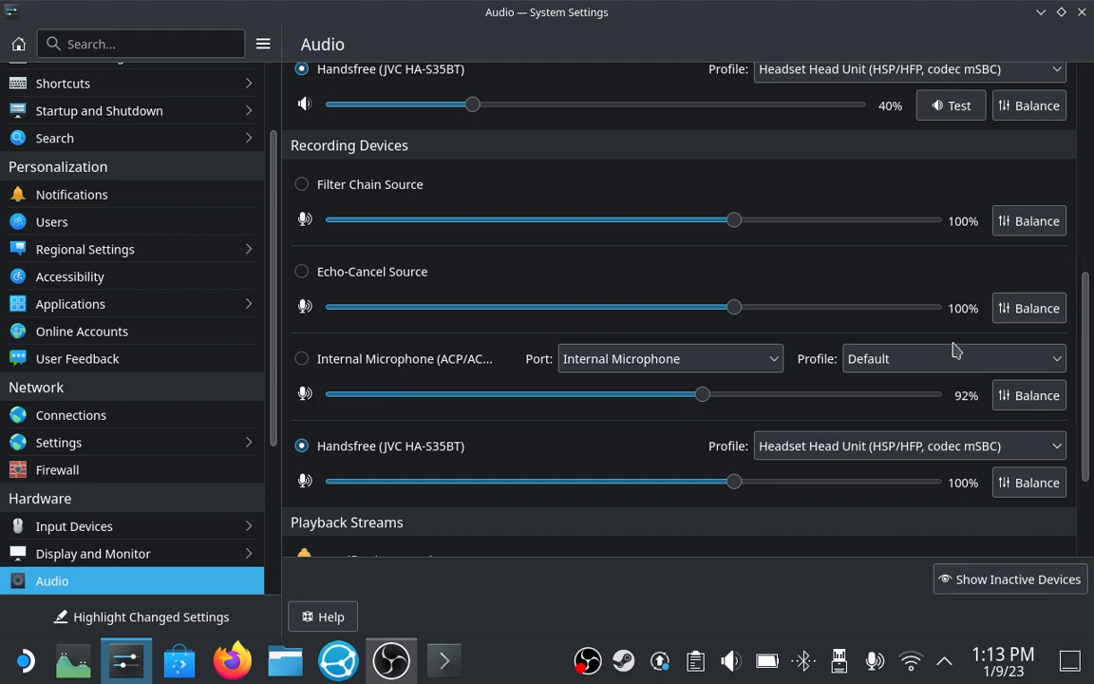
{"action": "mouse_move", "coordinate": [959, 378]}
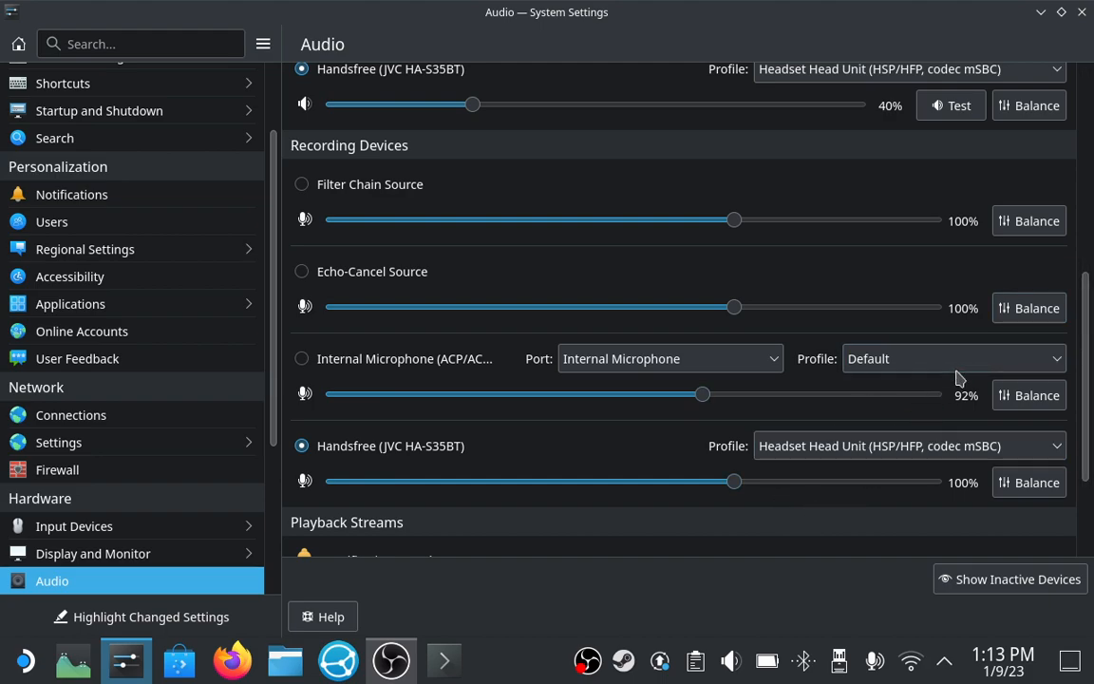
{"action": "mouse_move", "coordinate": [1016, 261]}
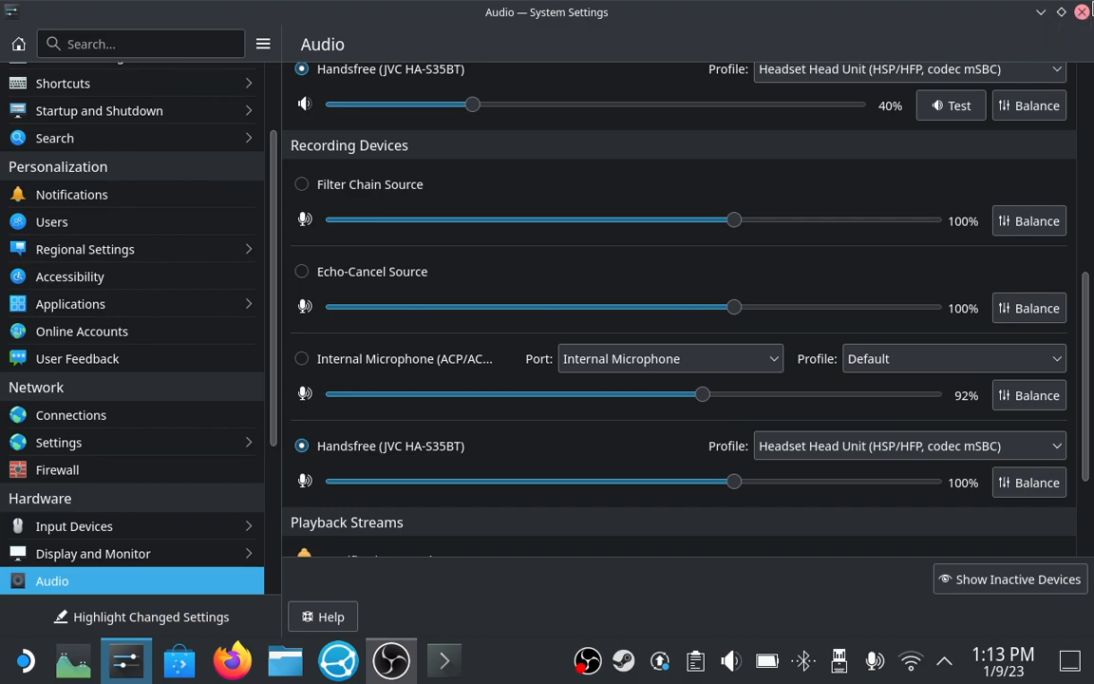
{"action": "left_click", "coordinate": [397, 660]}
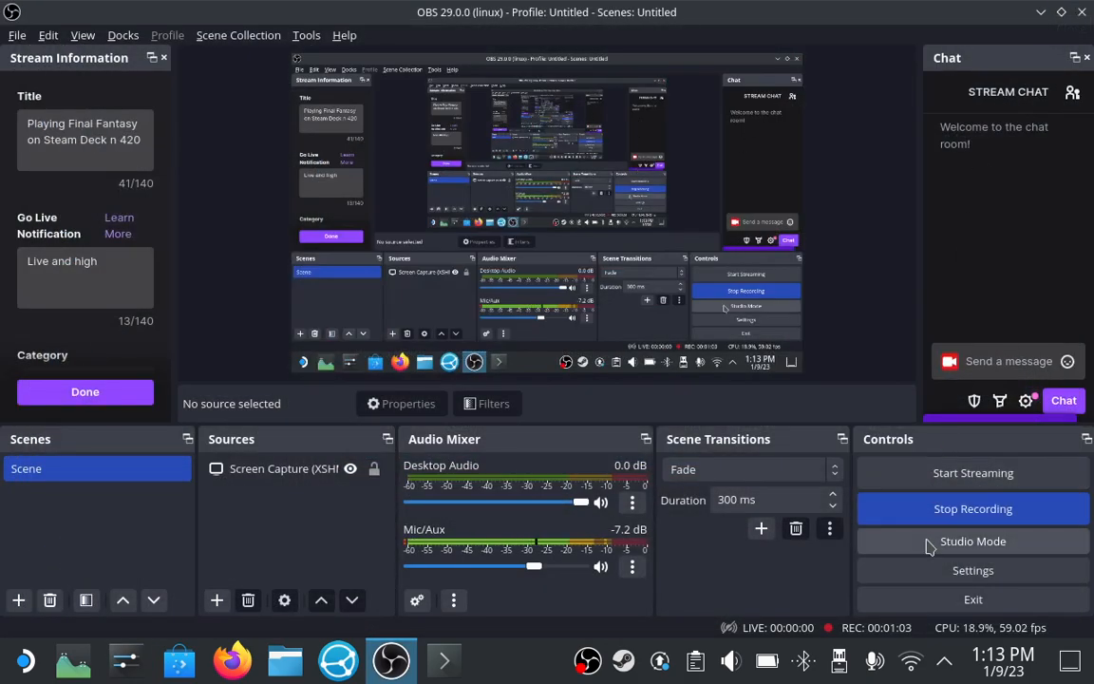